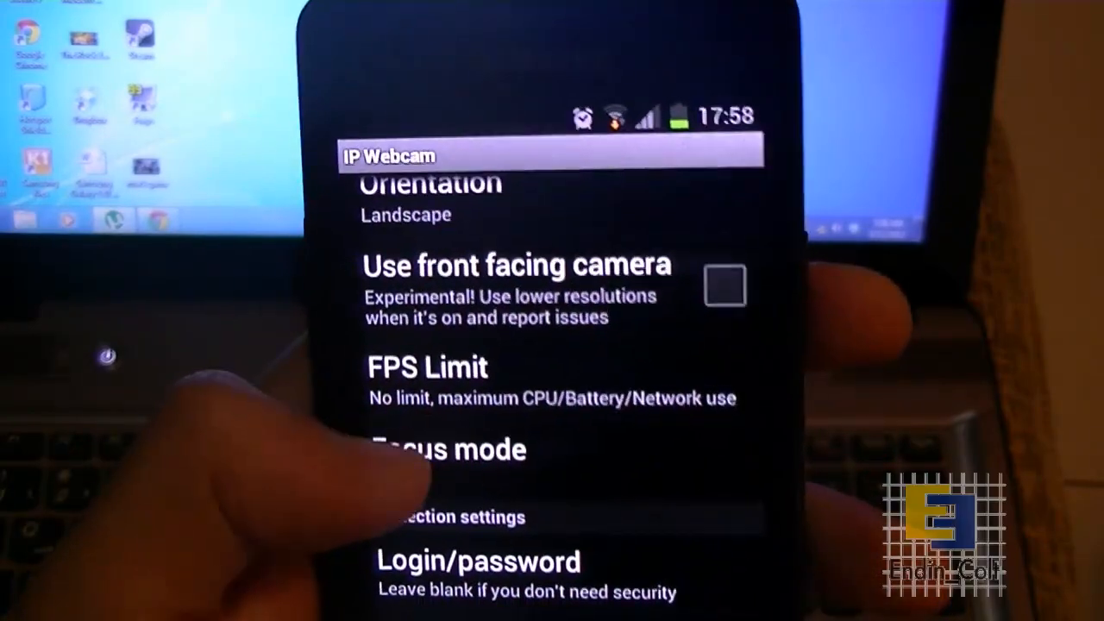
Review IP Webcam's streaming settings and keep Audio mode set to Enabled.
click(446, 449)
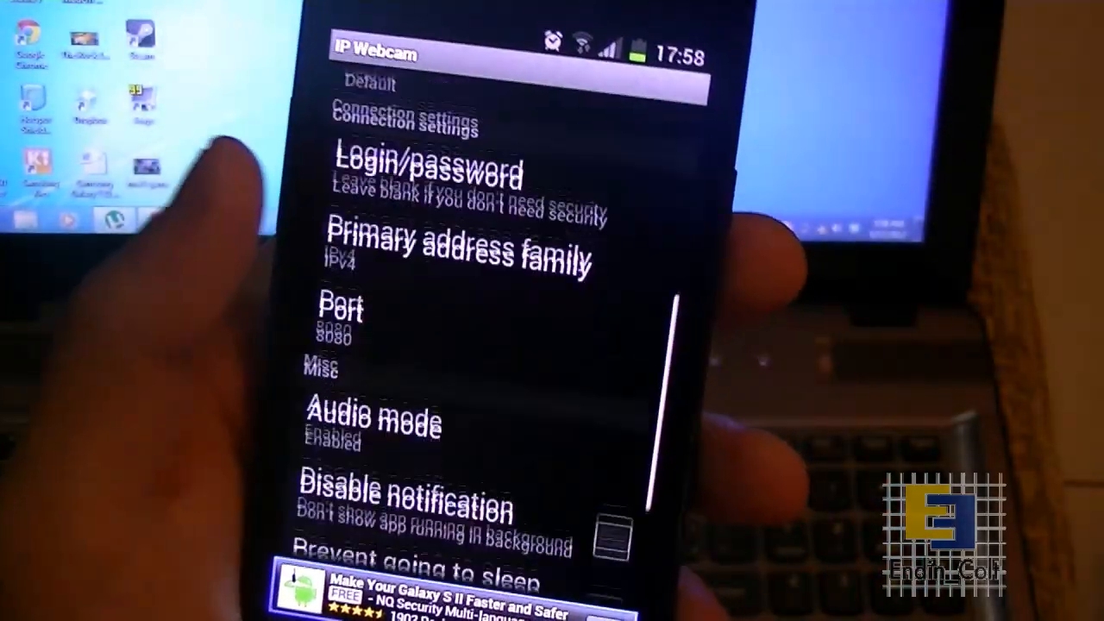
scroll(down, 3)
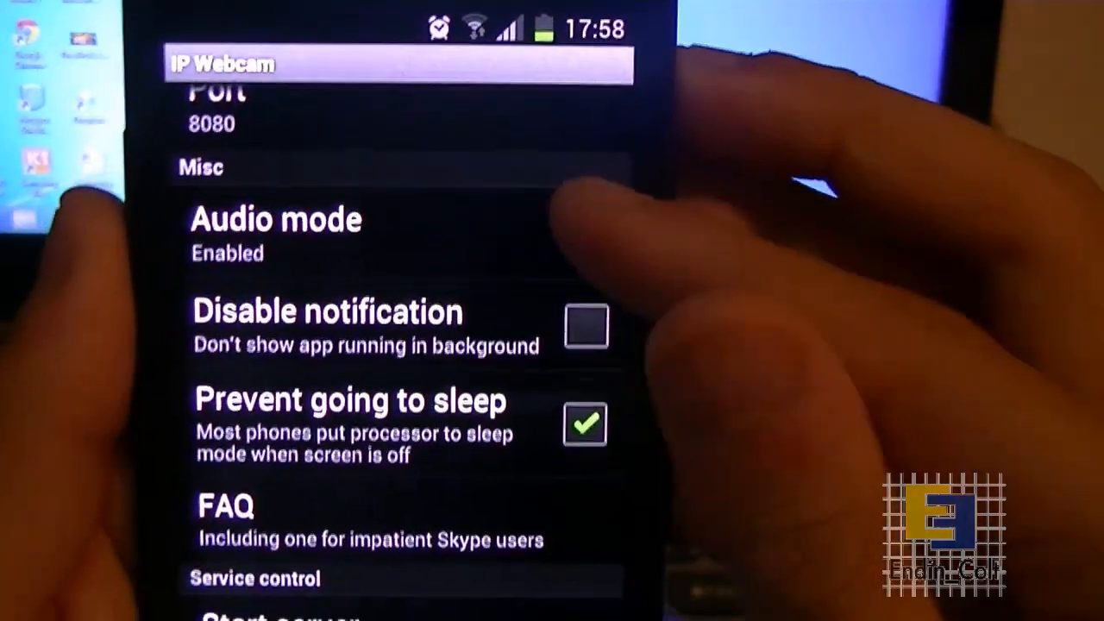
click(276, 233)
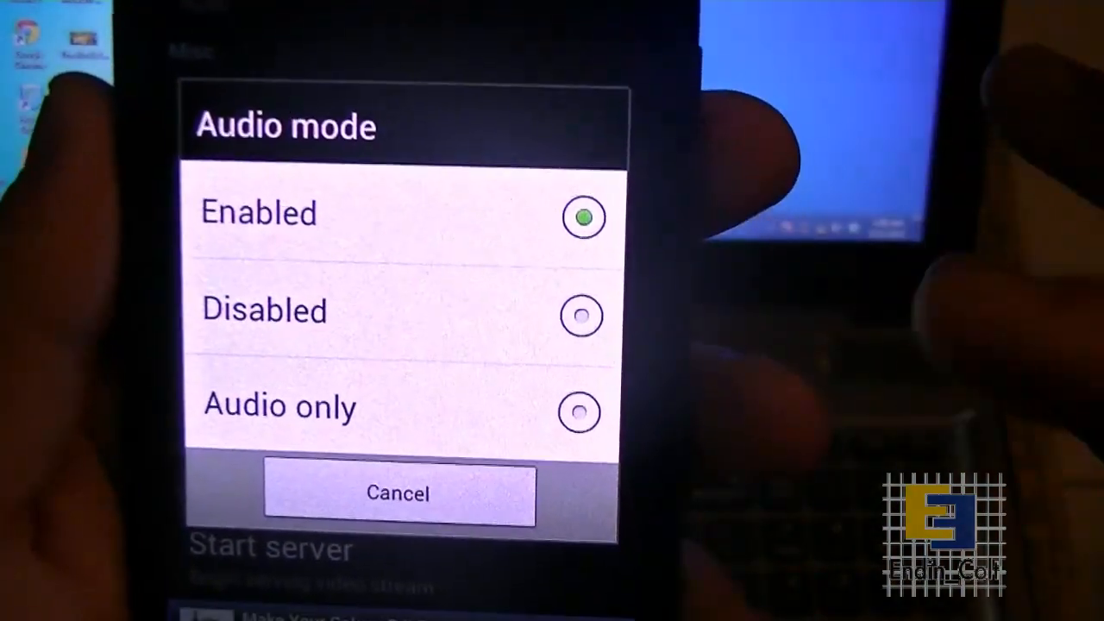
click(398, 494)
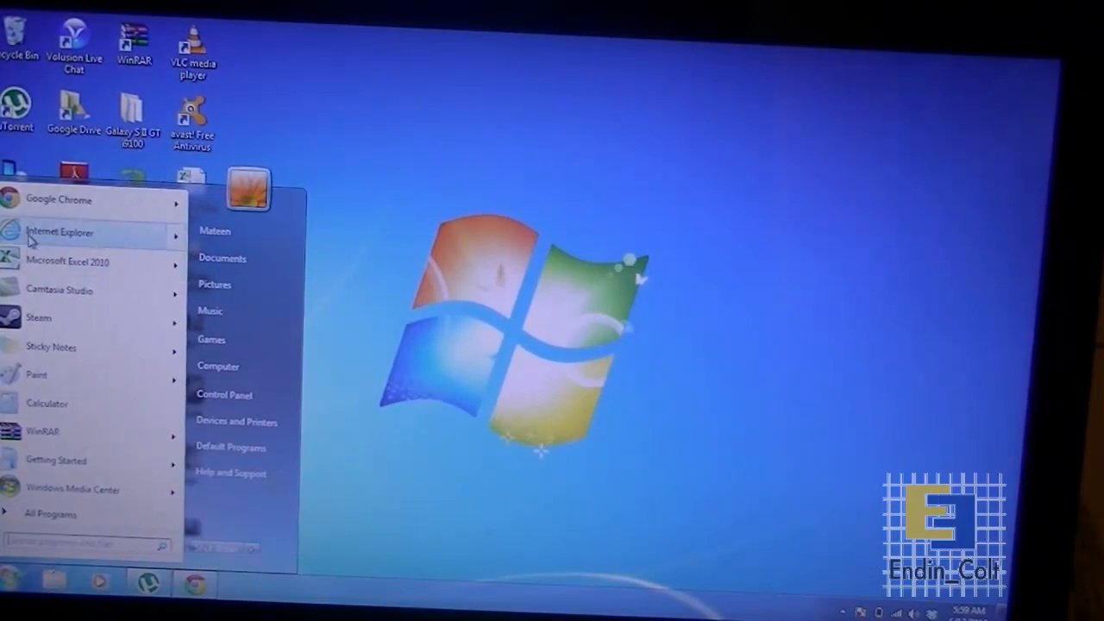
click(59, 231)
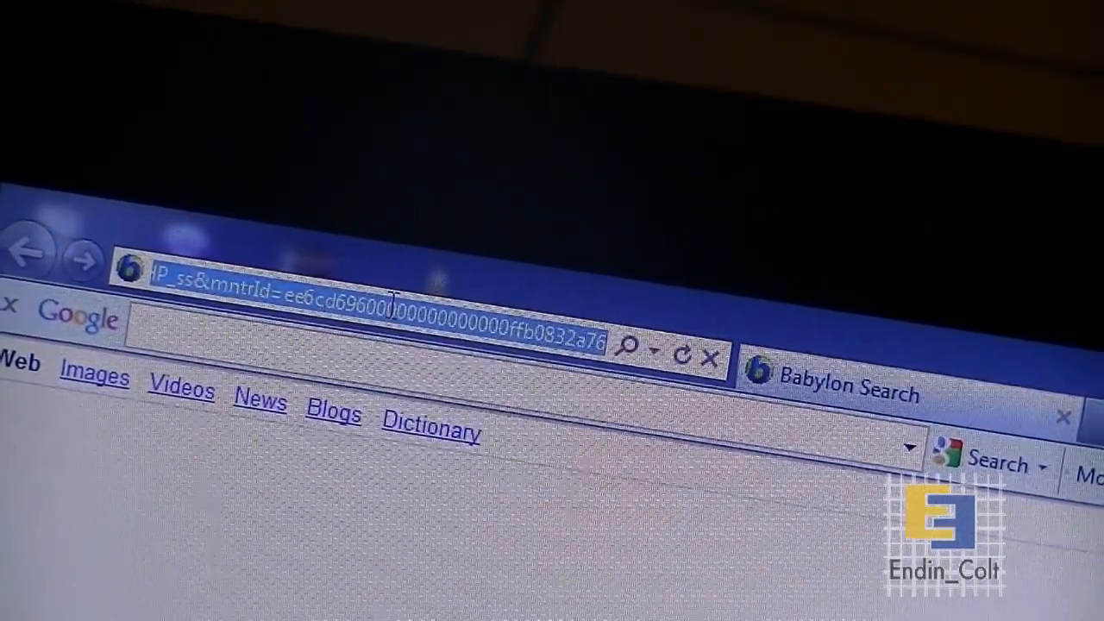
text(h)
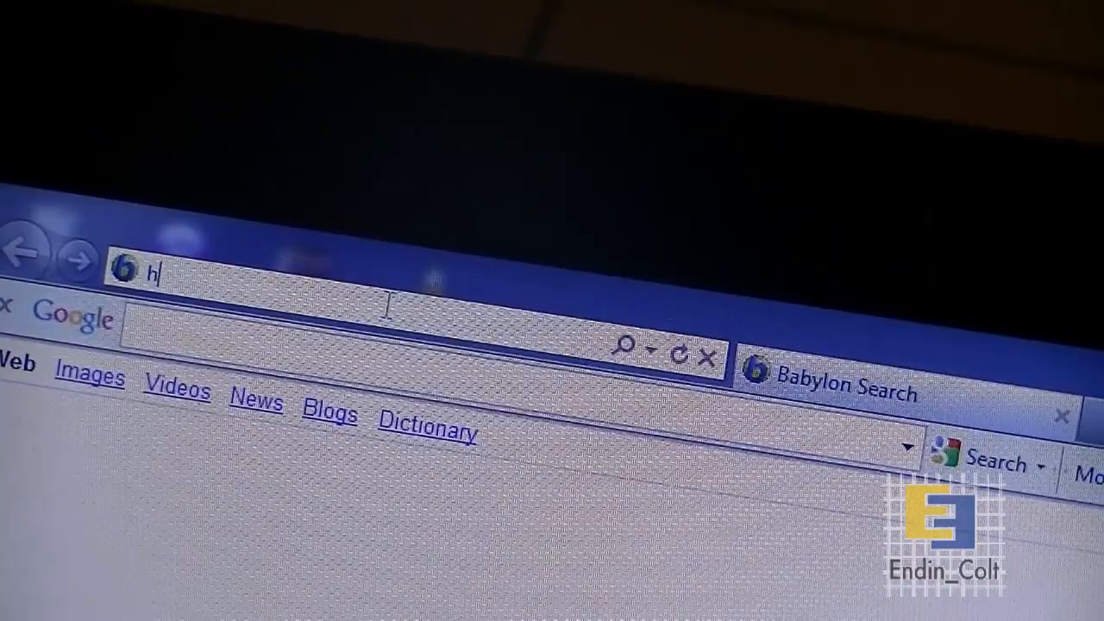
text(ttp)
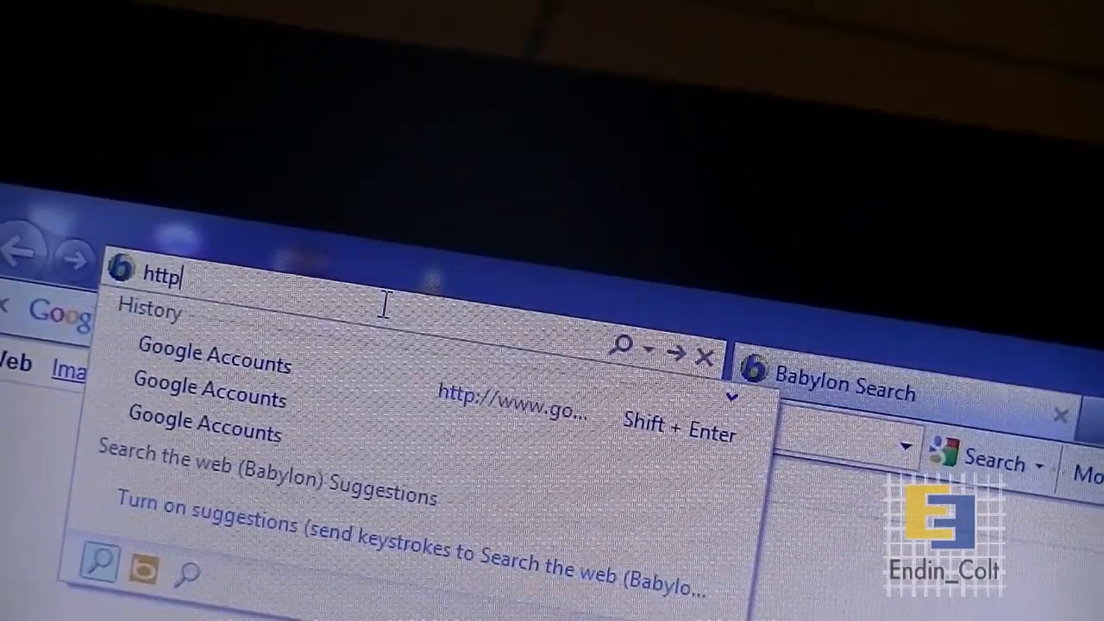
text(://10.0.2.36:8)
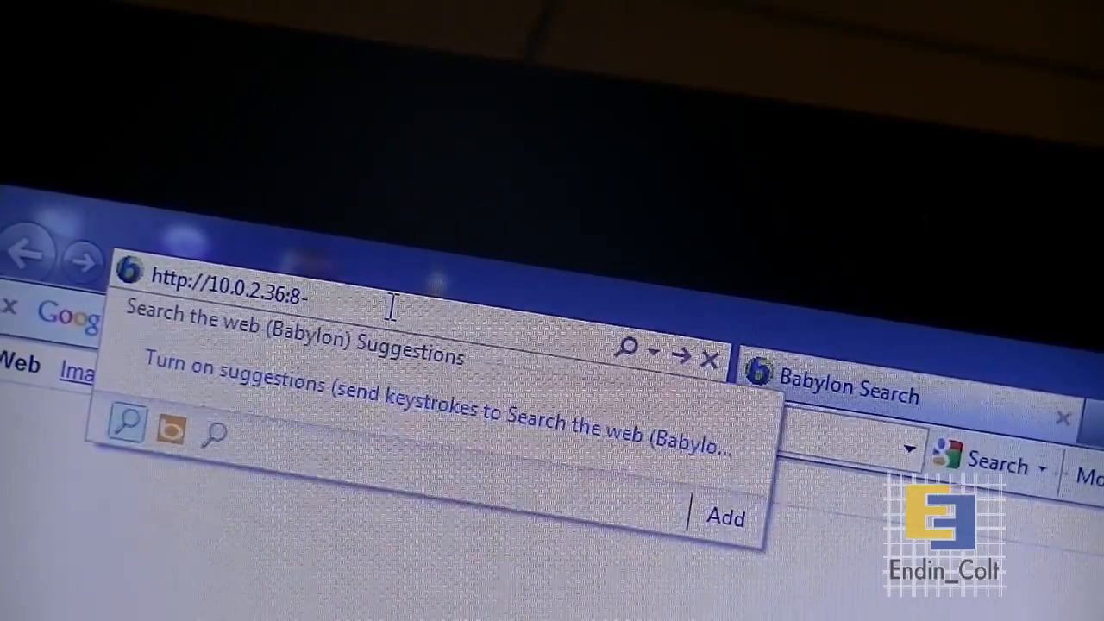
text(080/)
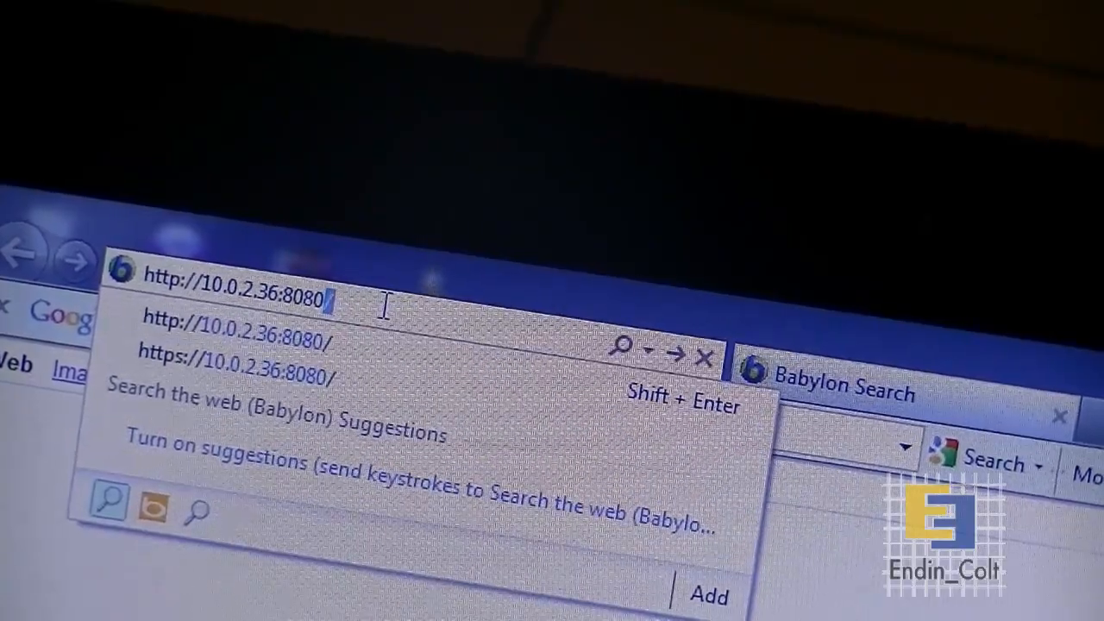